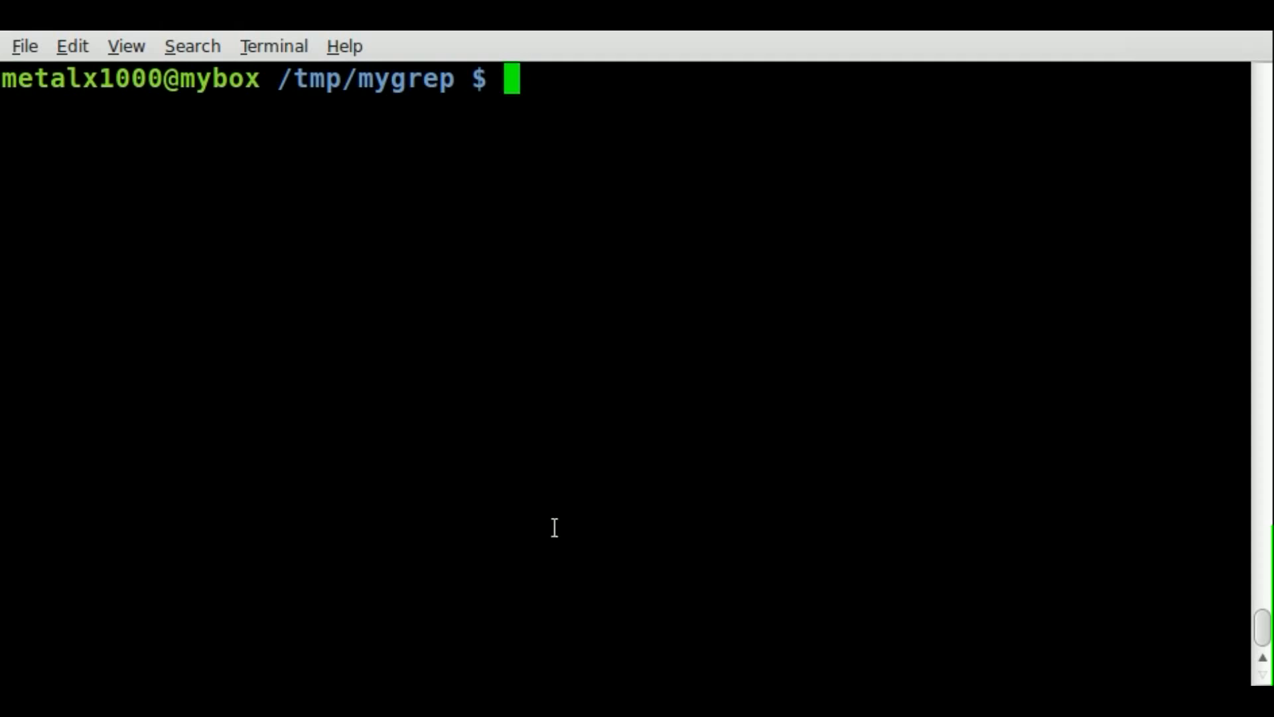
mouse_move(720, 508)
text(ls)
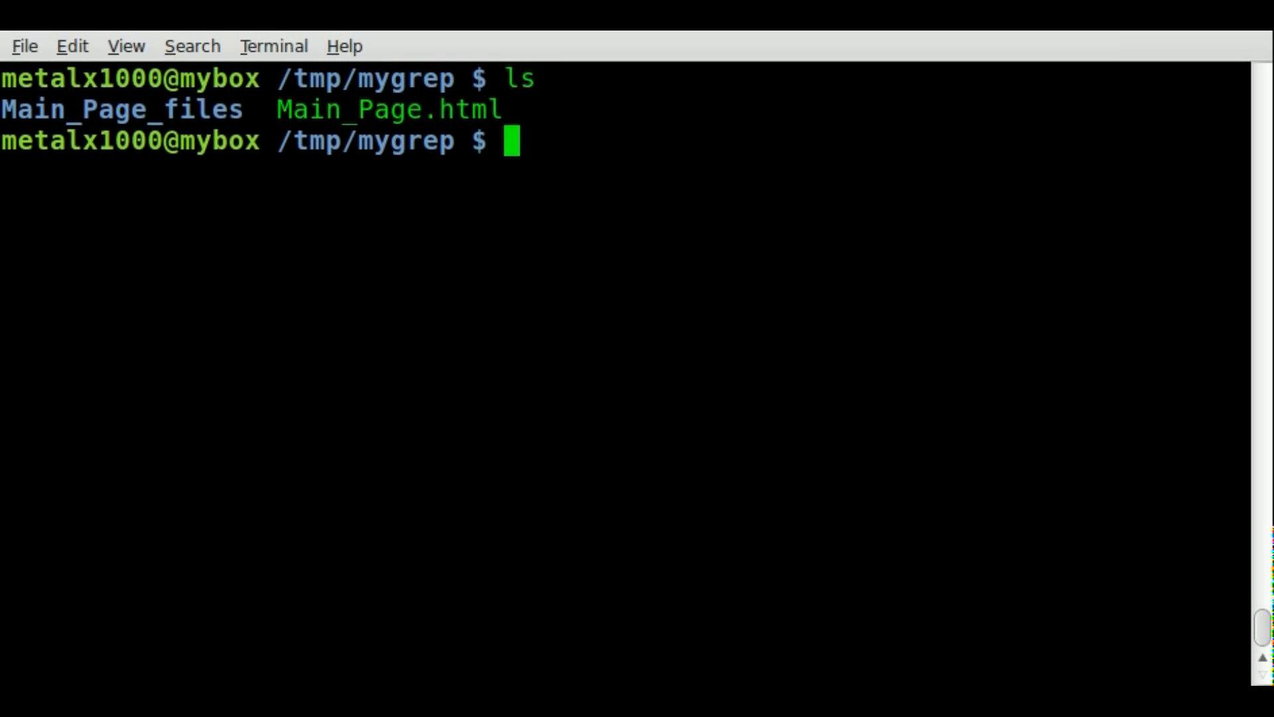
Step: List the contents of the Main_Page_files folder with ls, Tab-completing its name
double_click(389, 110)
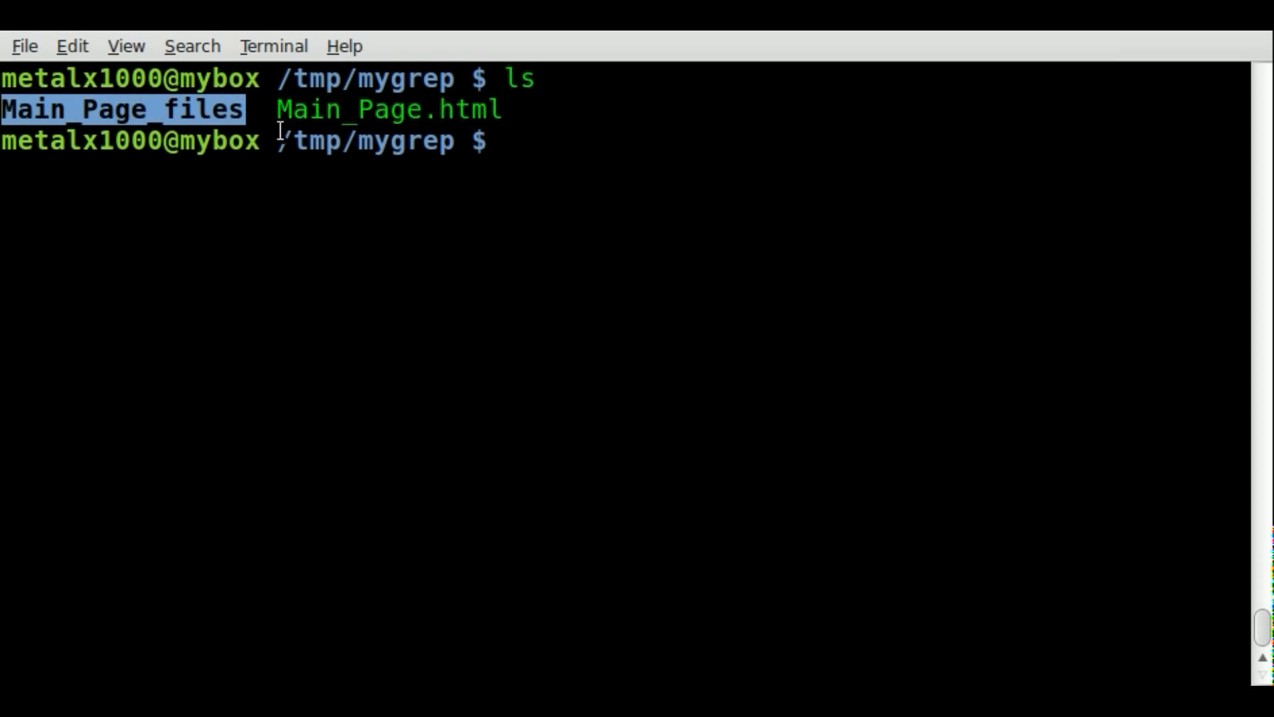
text(ls m)
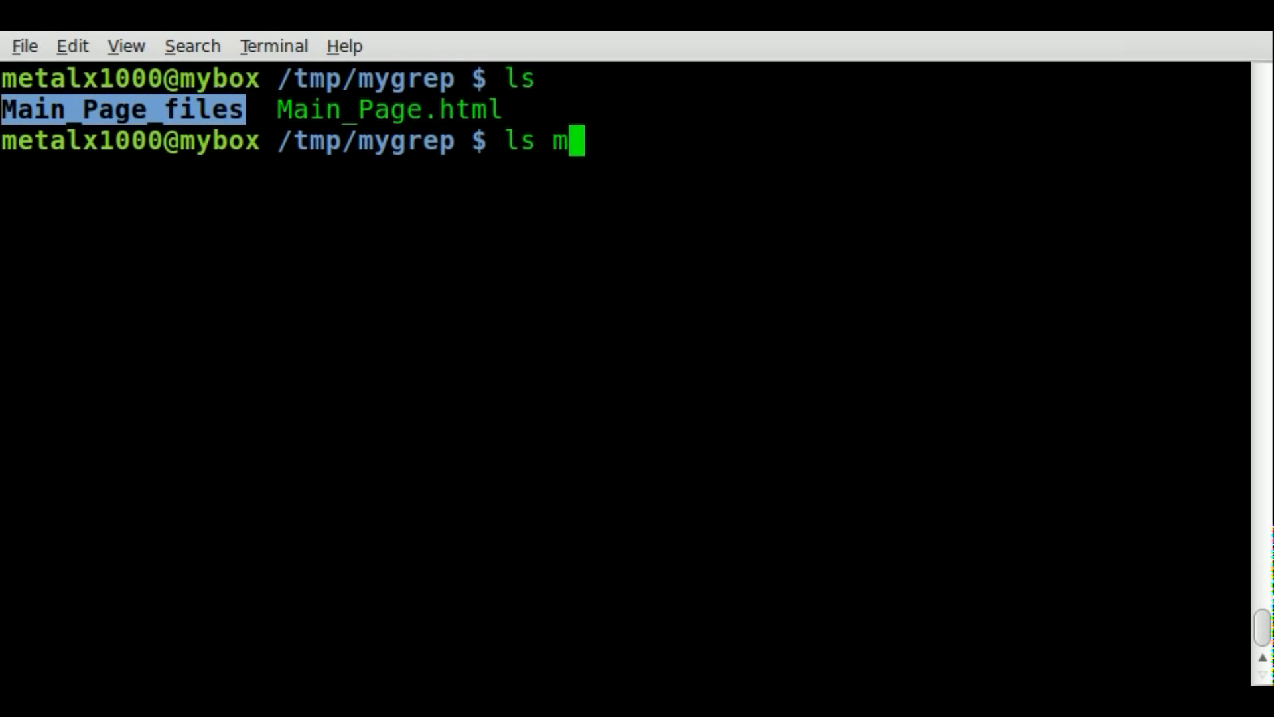
key(Tab)
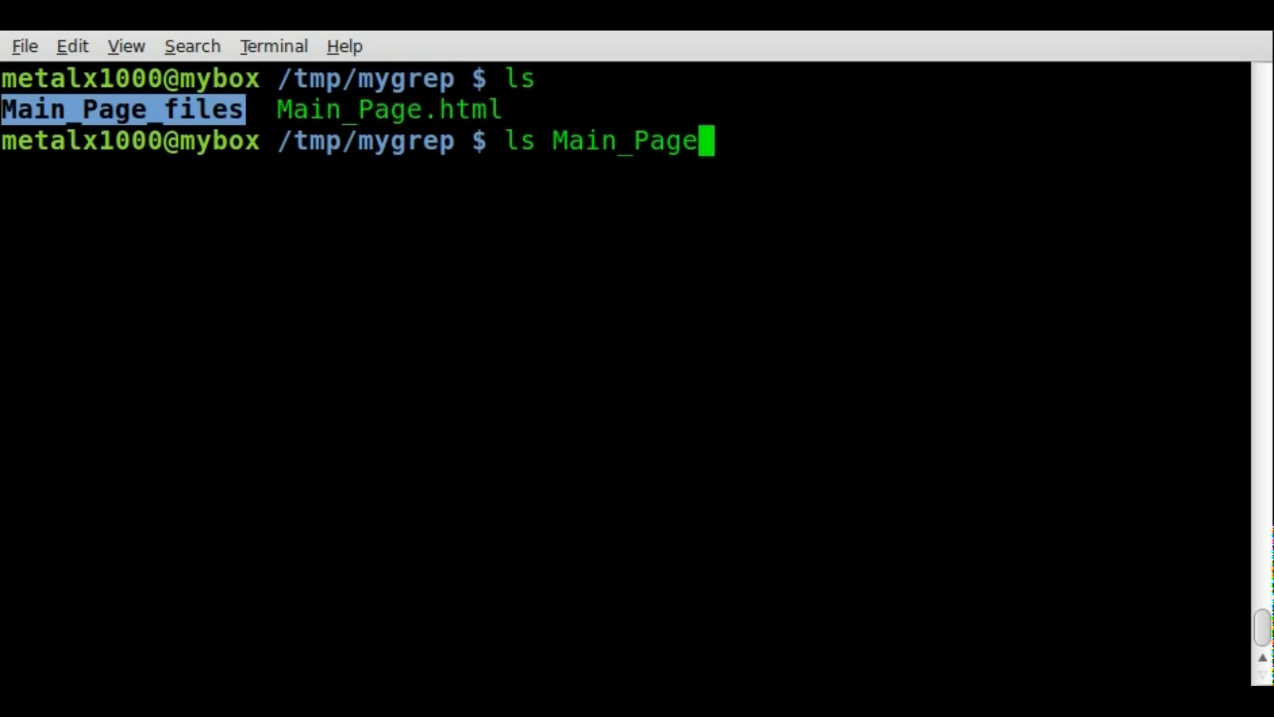
key(Return)
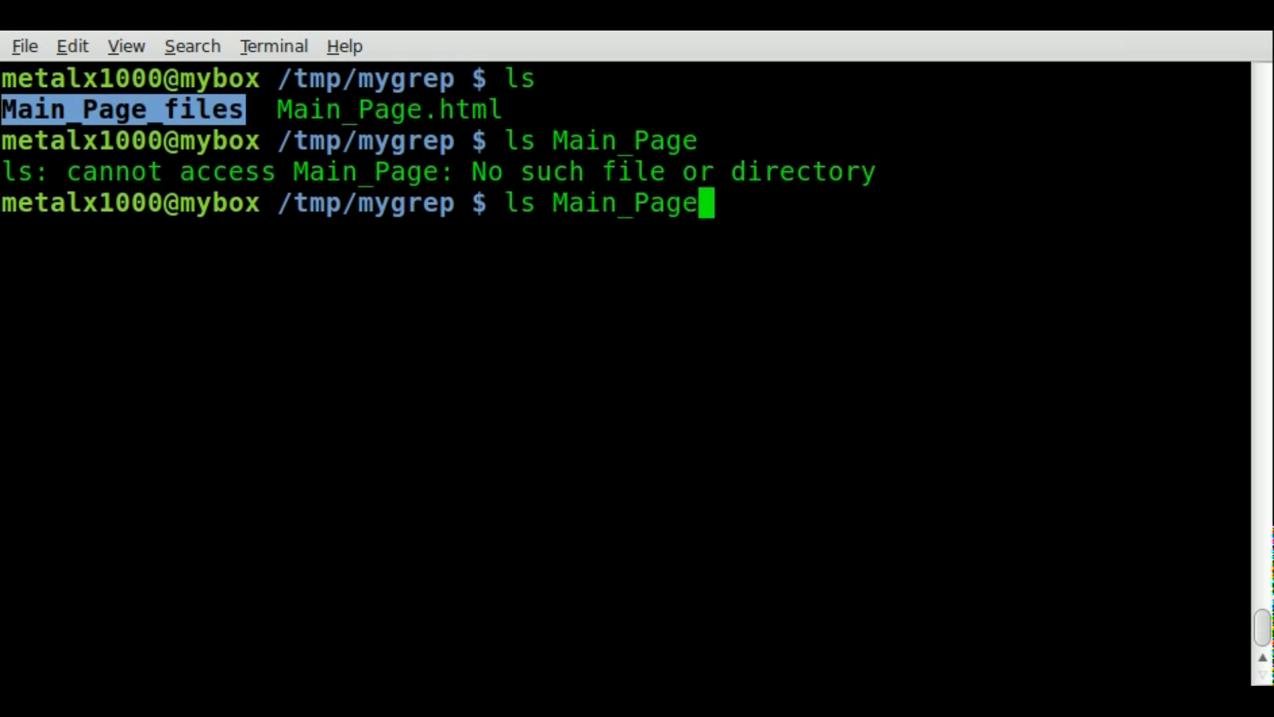
key(Return)
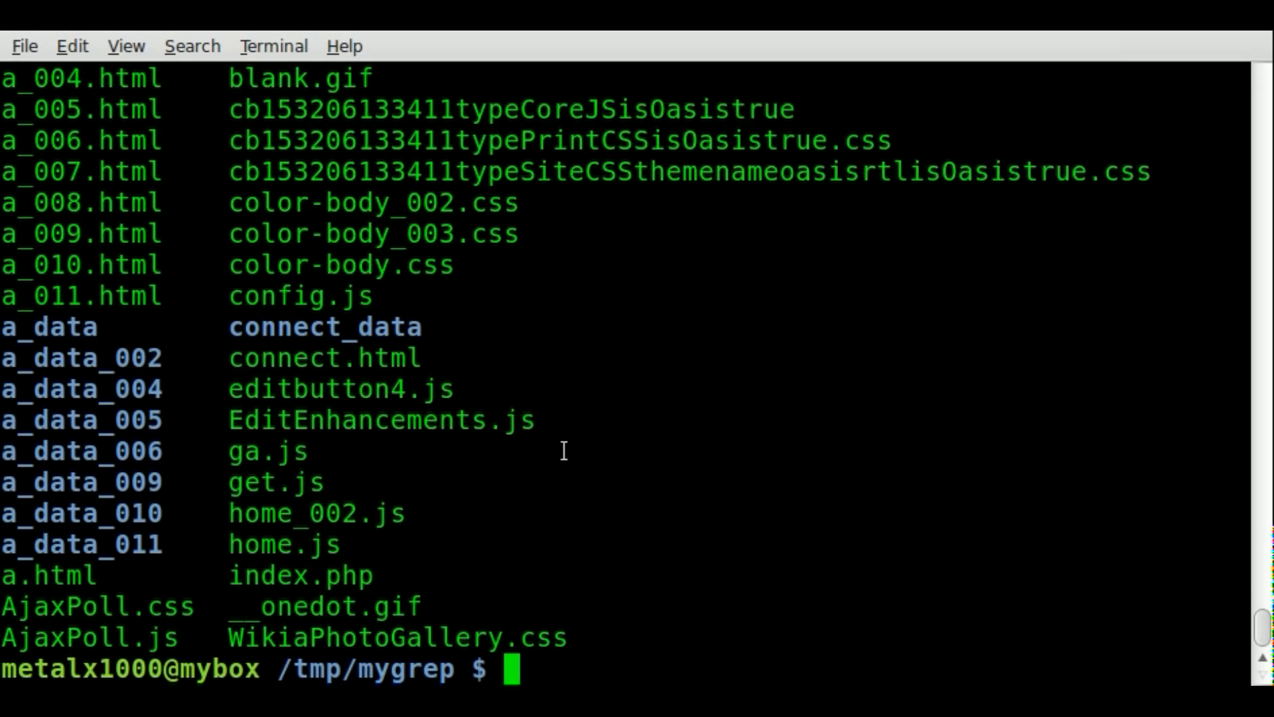
scroll(up, 3)
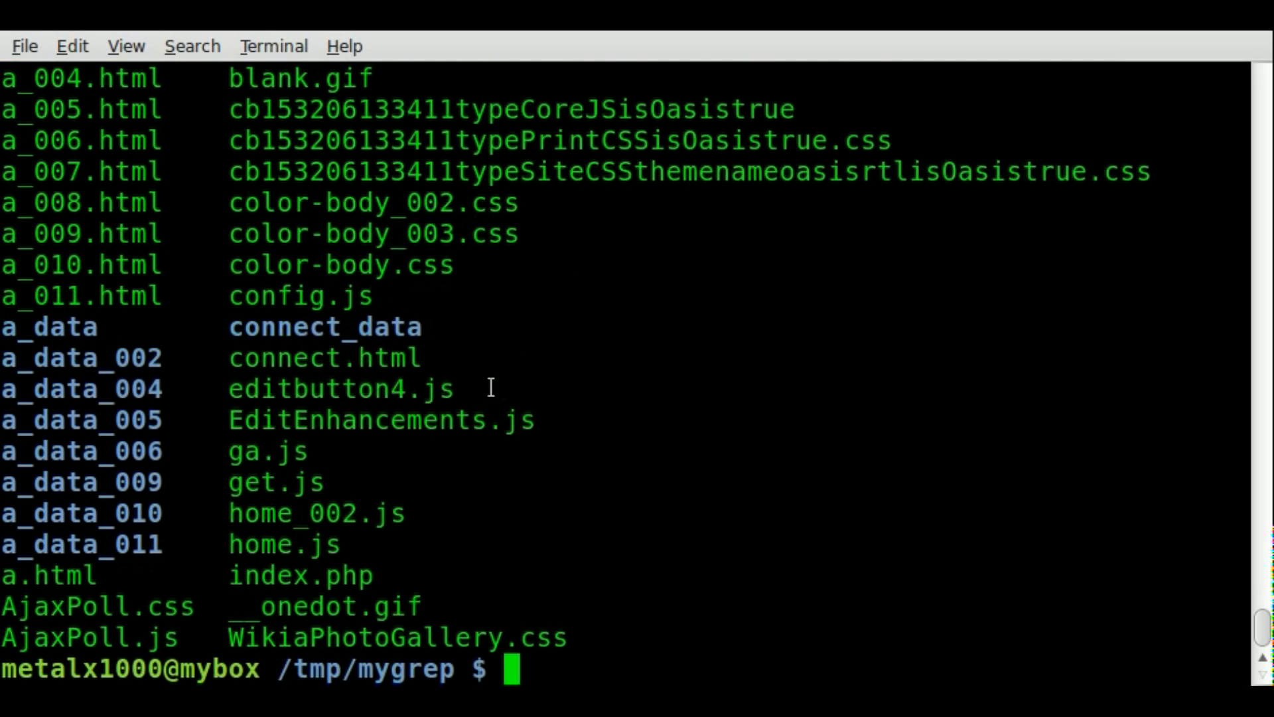
mouse_move(945, 328)
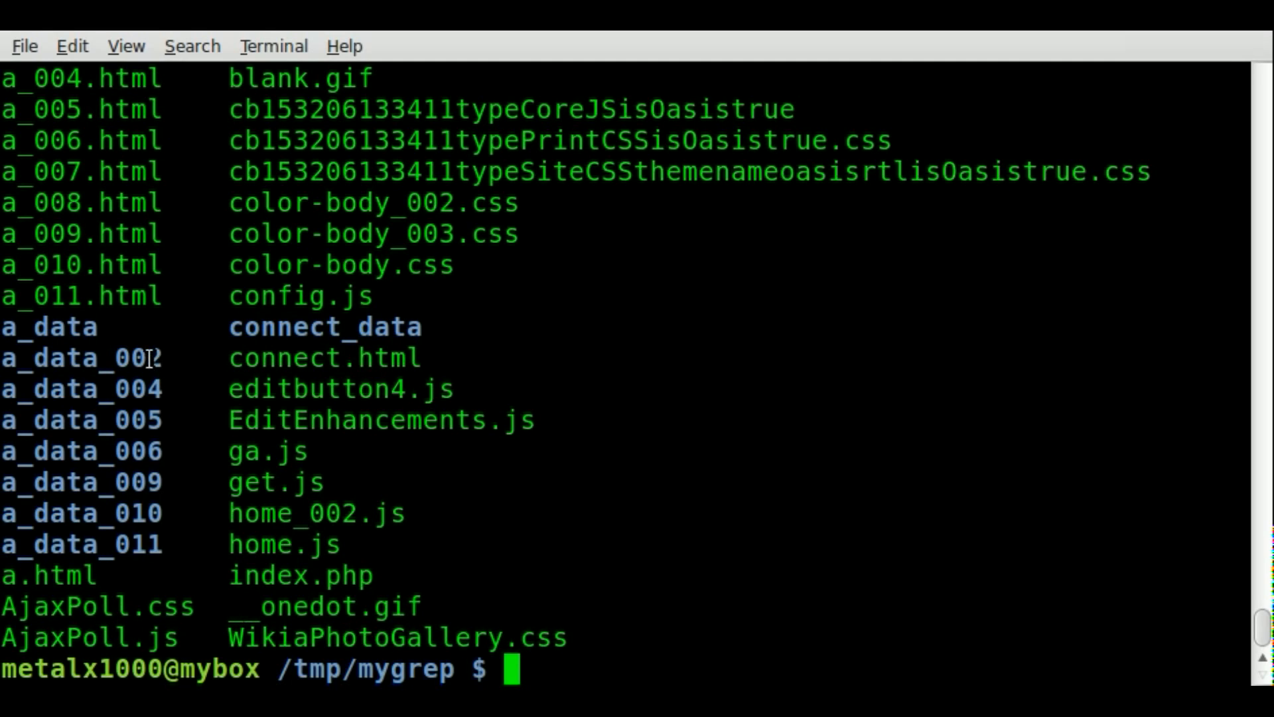
mouse_move(813, 371)
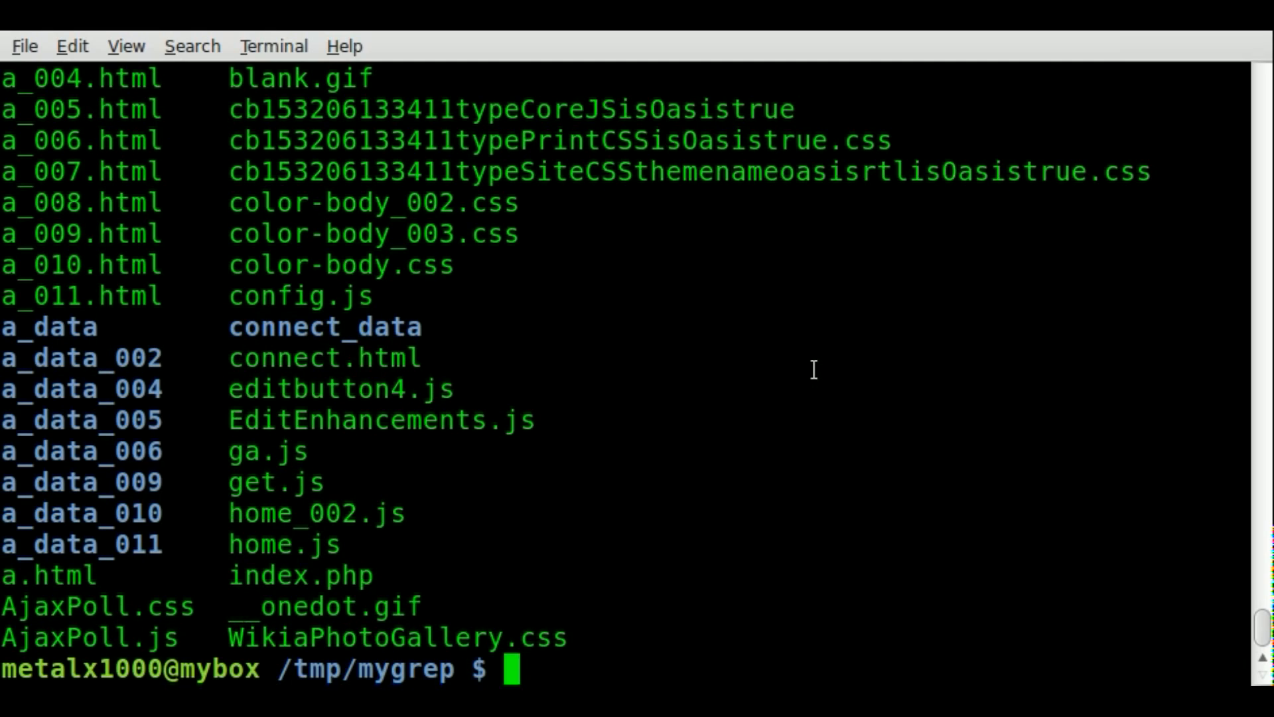
Step: Compose the command grep -r img . at the prompt without running it
text(grep)
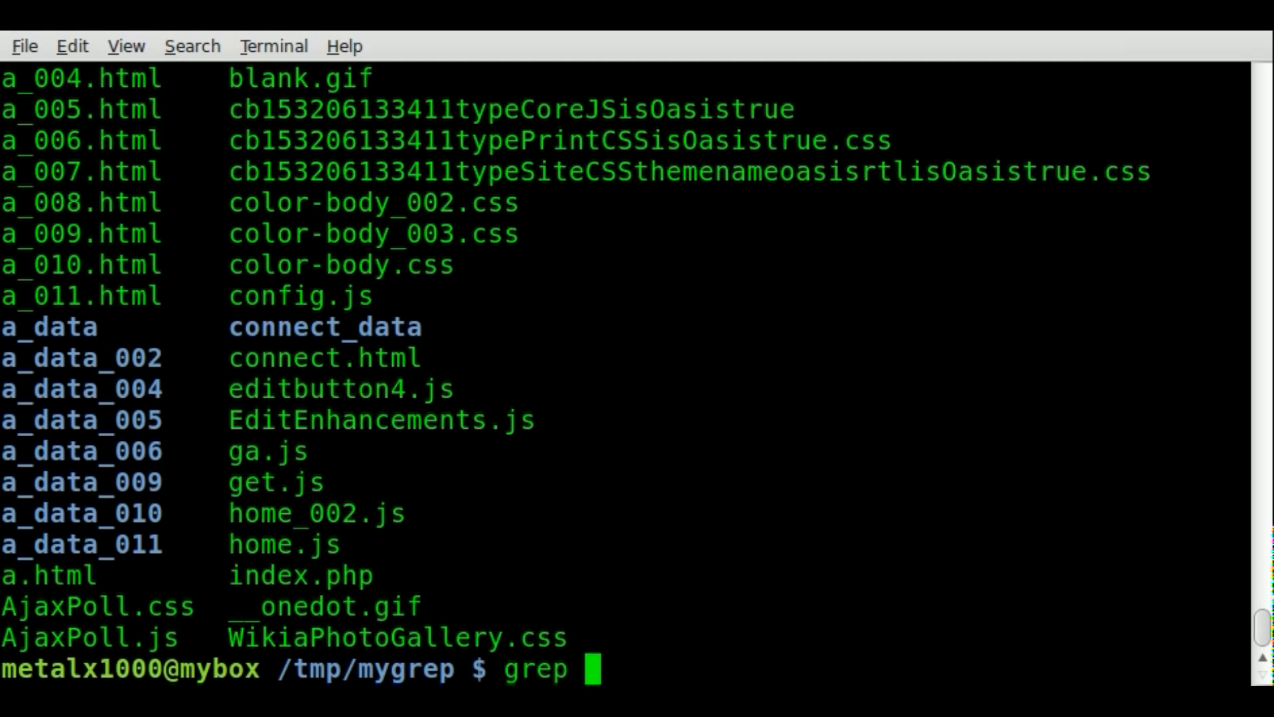
text(img)
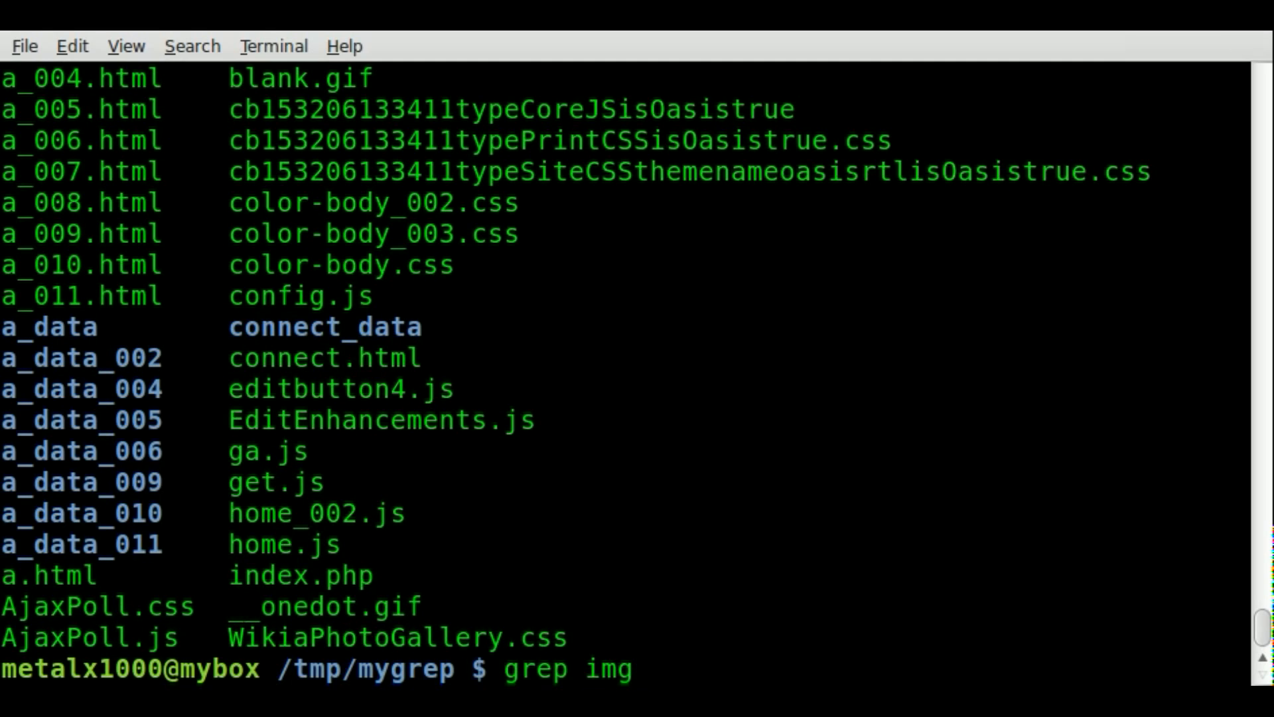
text(-r)
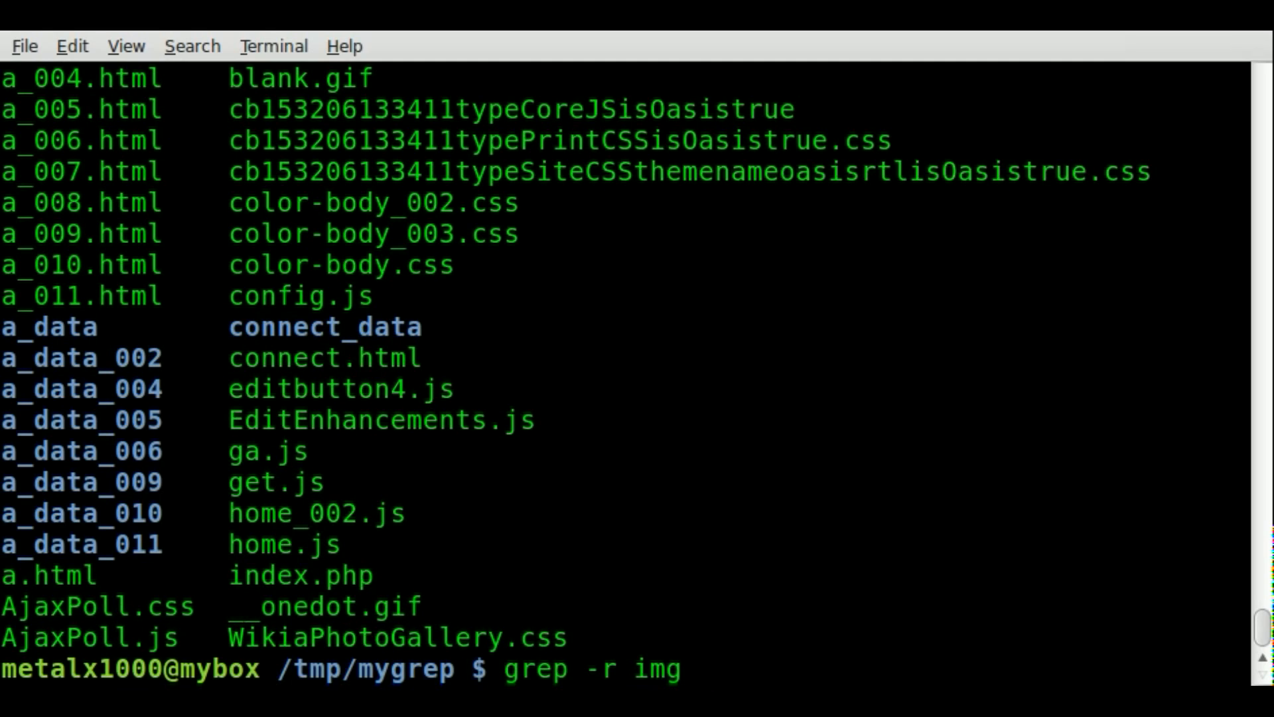
text(.)
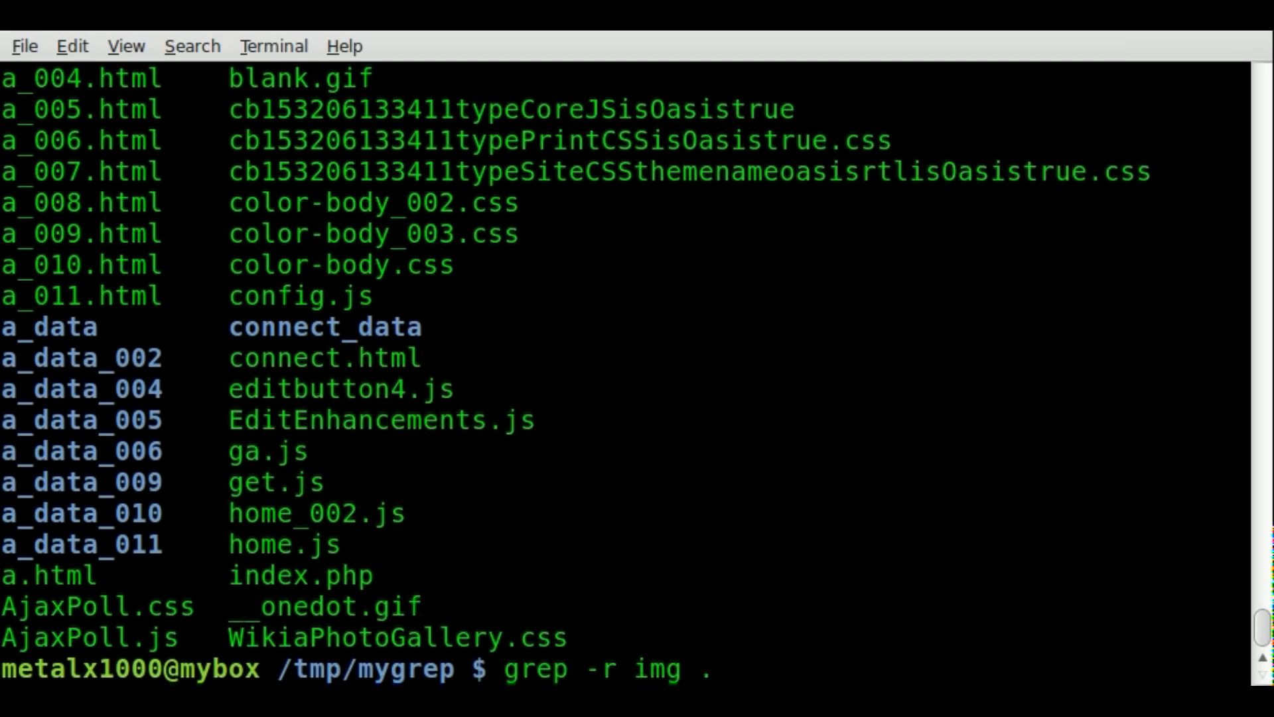
Step: Run the recursive img search and scroll through the matches from Main_Page.html back to the prompt
key(Return)
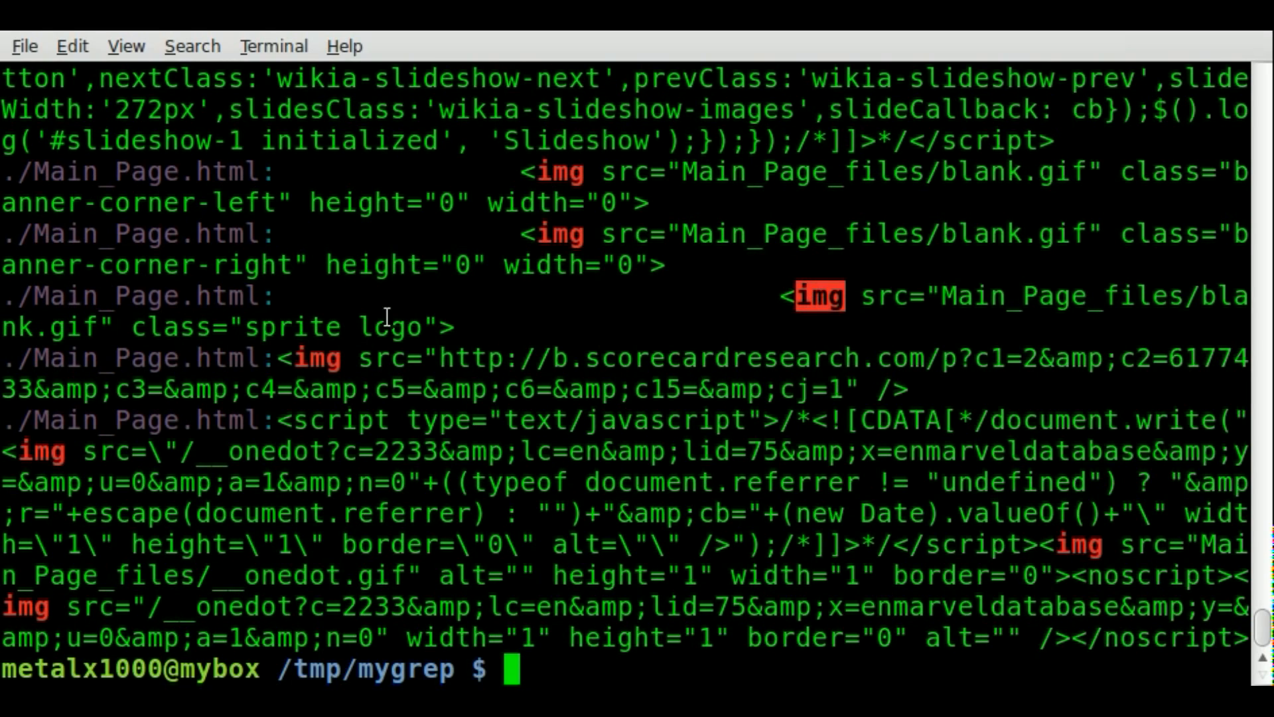
double_click(122, 295)
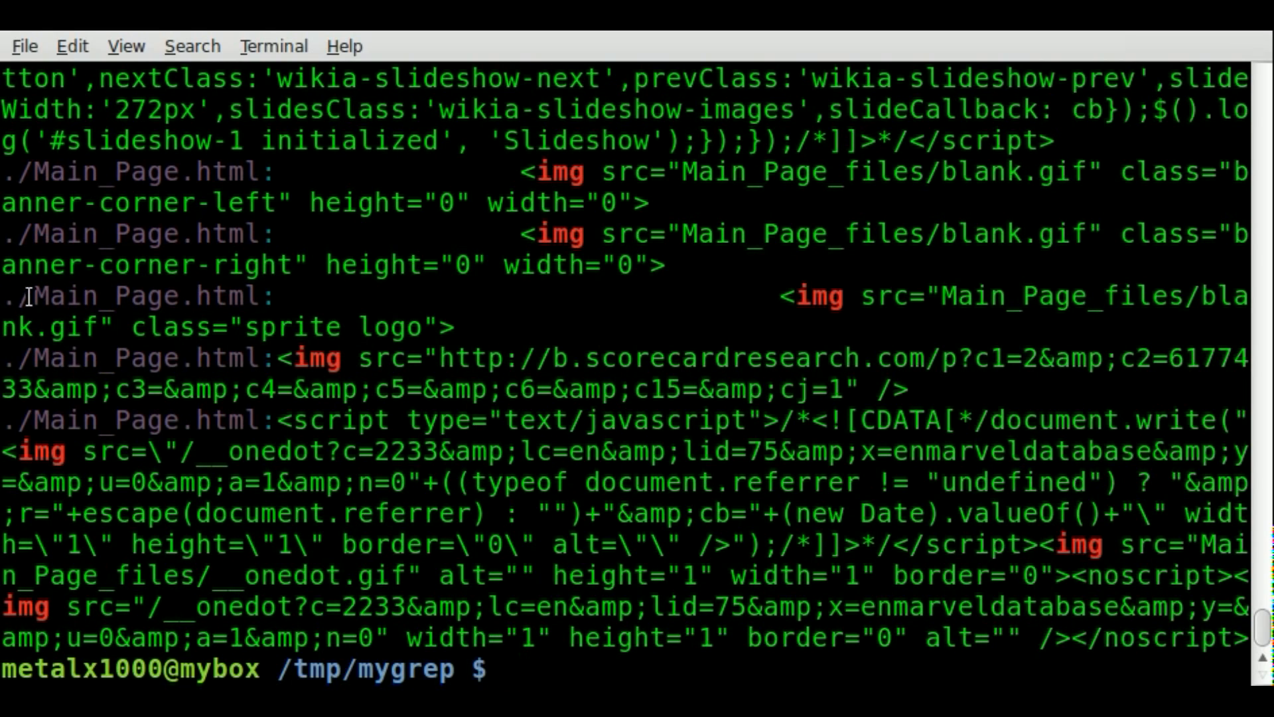
double_click(138, 296)
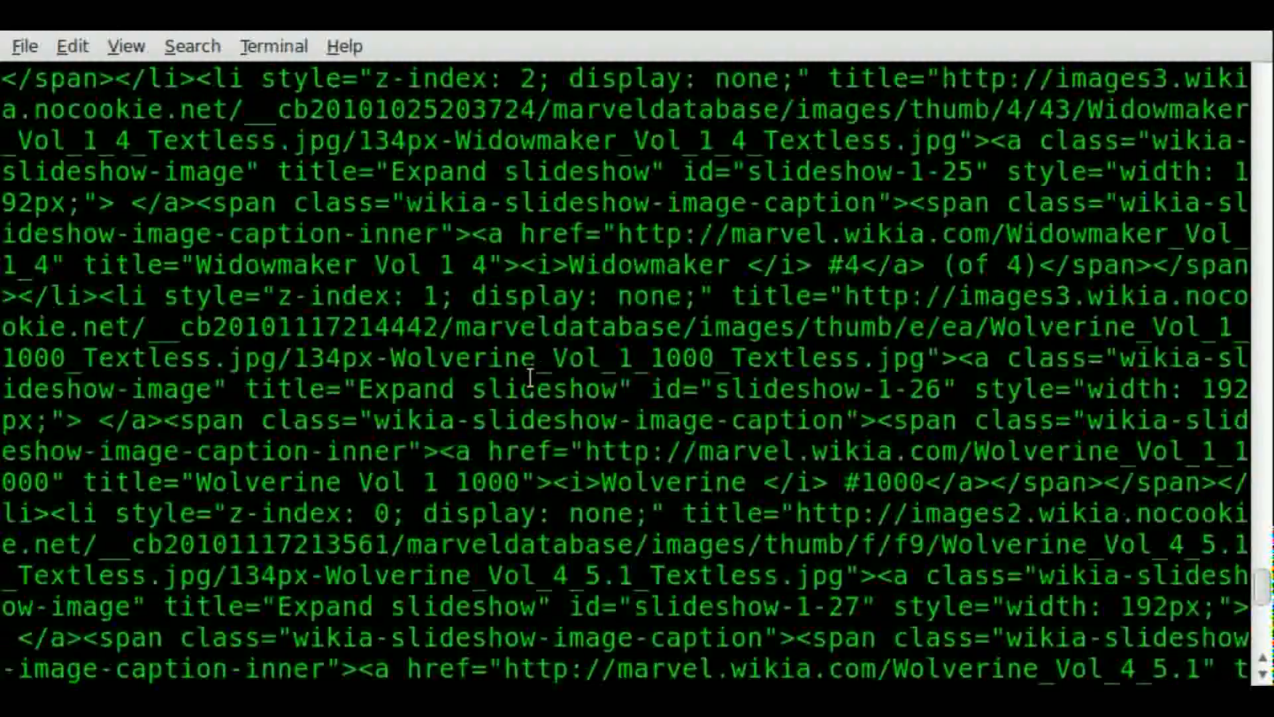
scroll(up, 3)
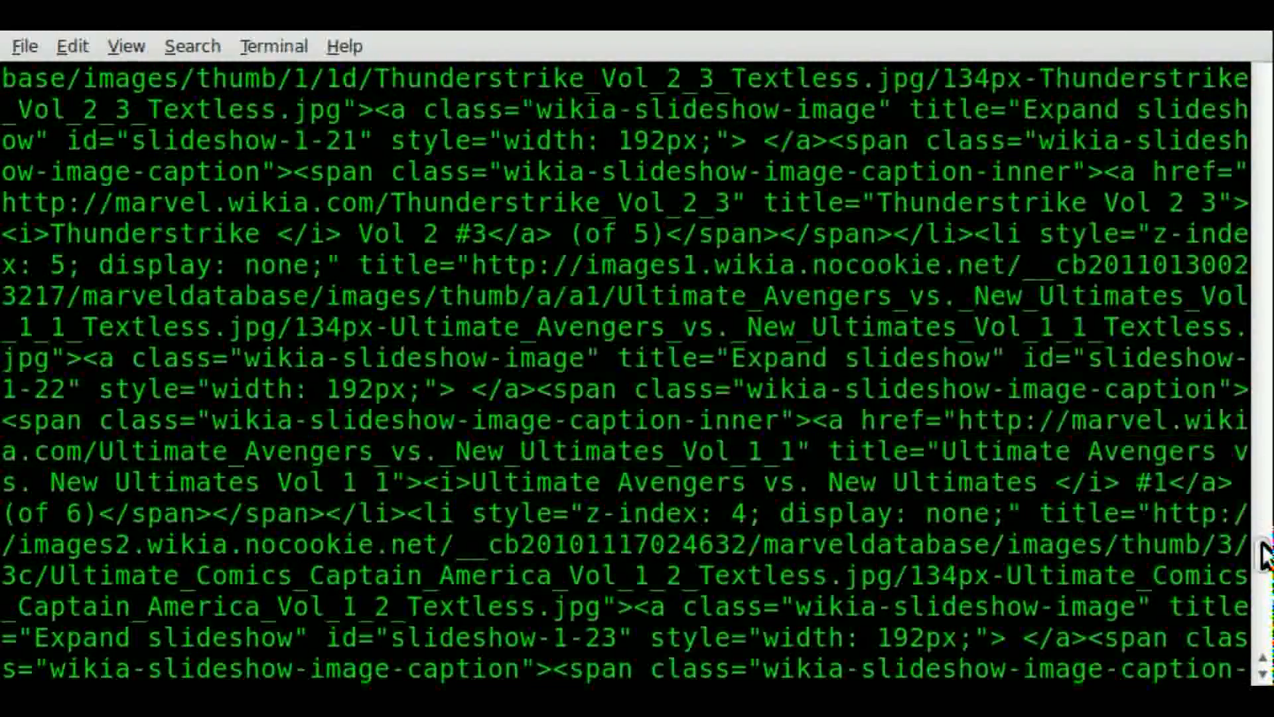
scroll(down, 3)
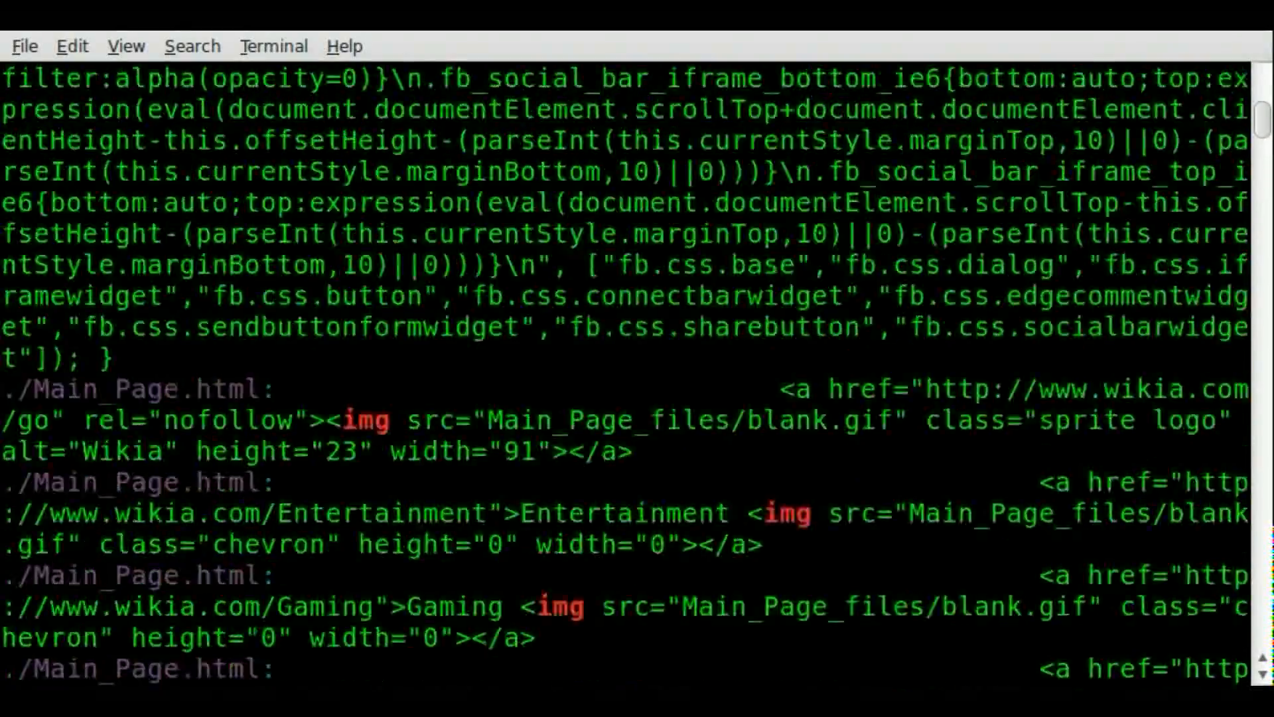
scroll(down, 3)
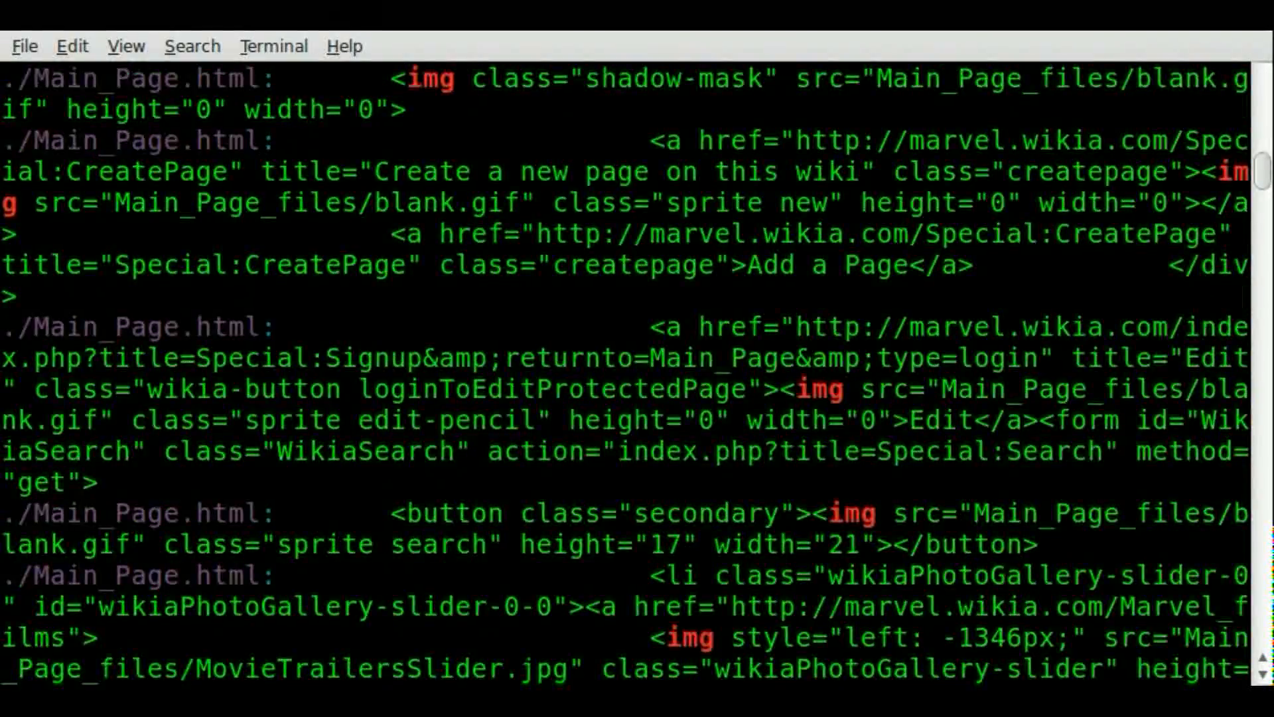
scroll(down, 3)
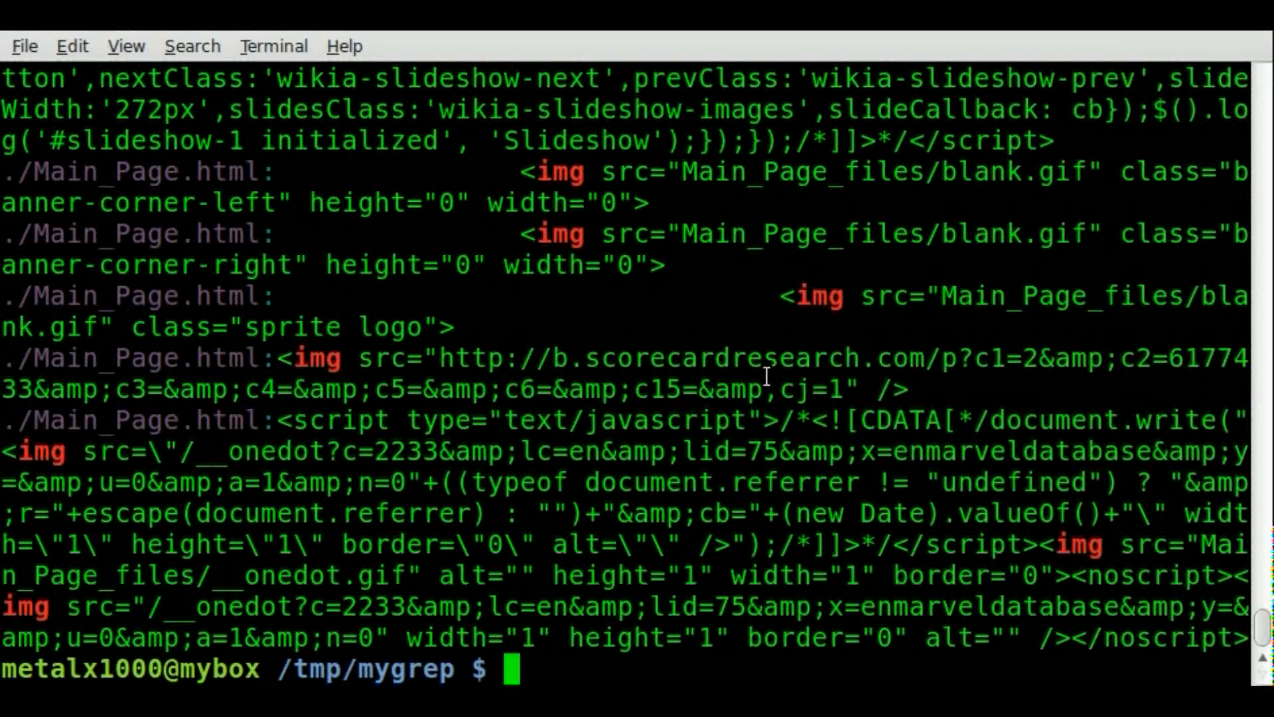
Step: Change into Main_Page_files and list its files
text(cd Main_Page_files/)
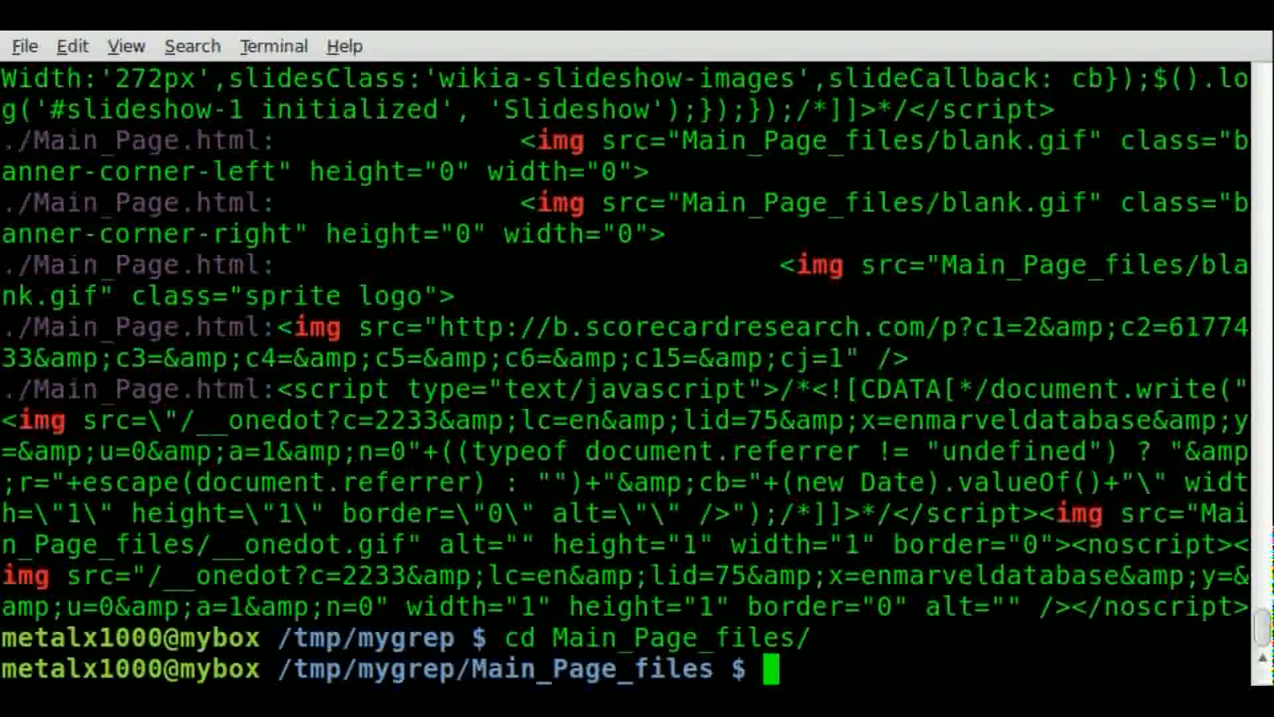
text(cat ls)
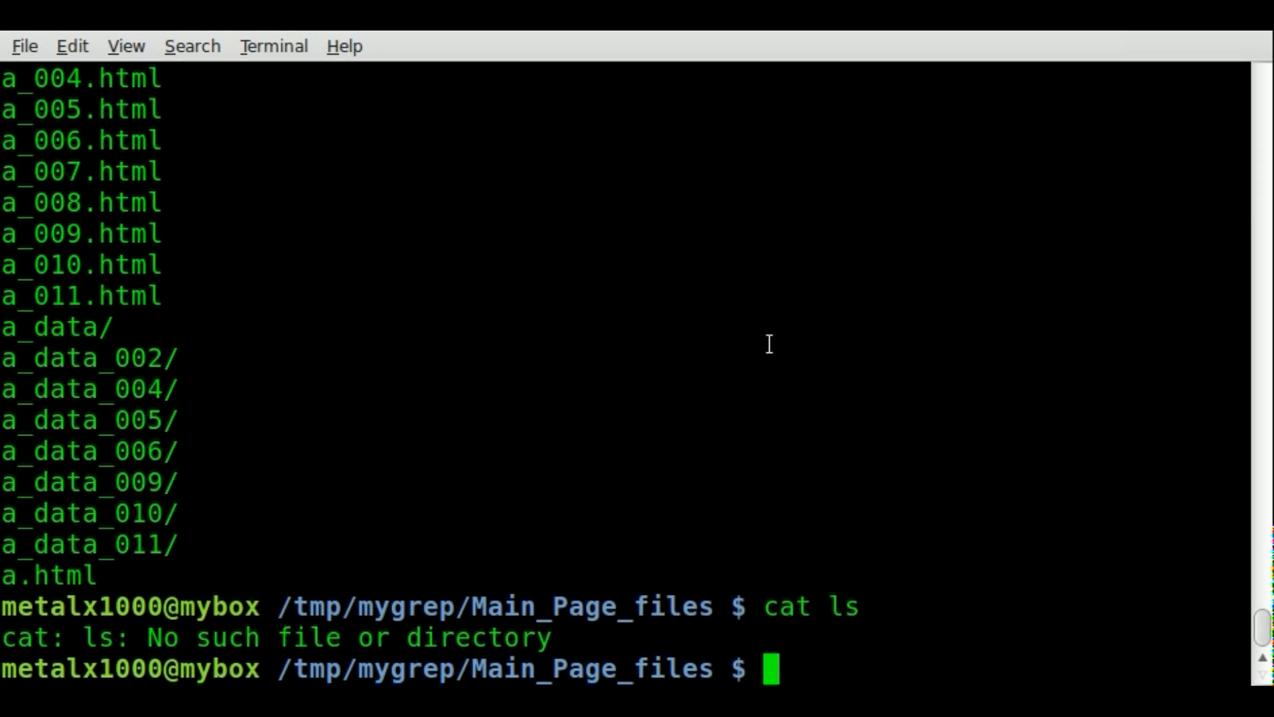
key(Return)
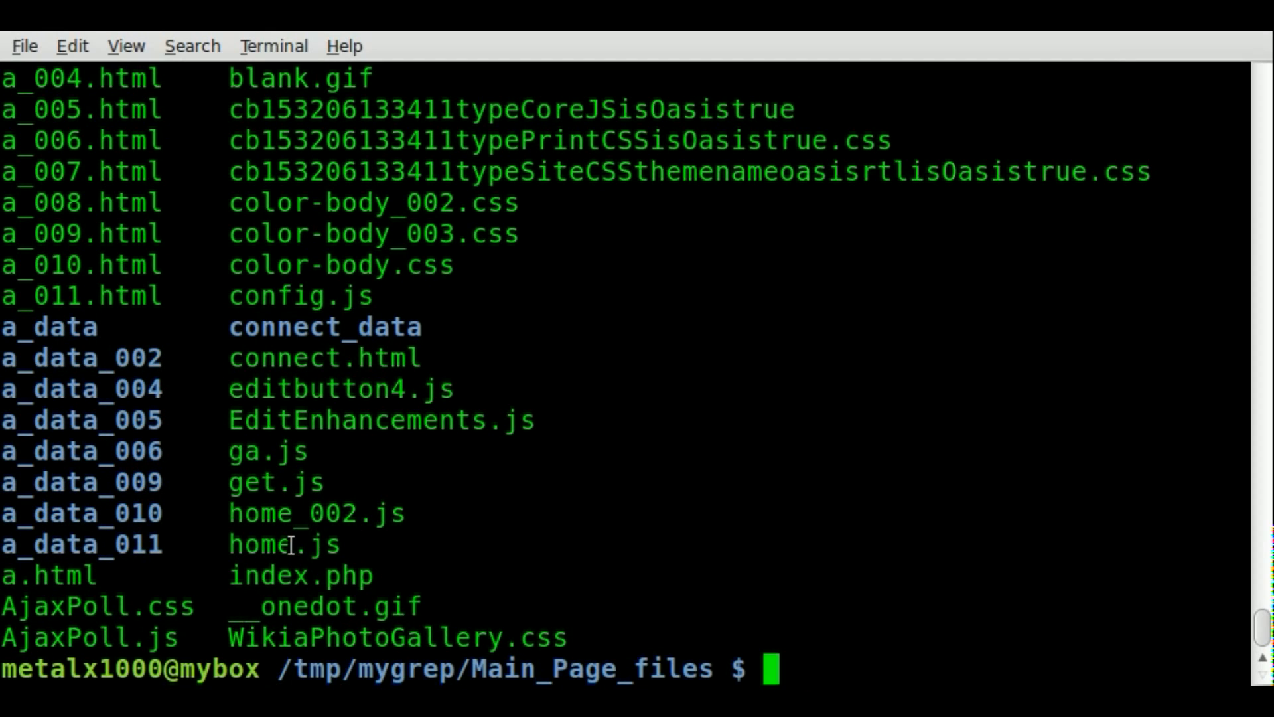
Step: Print home.js with cat, showing its ad-script snippet containing CAPPED
double_click(284, 544)
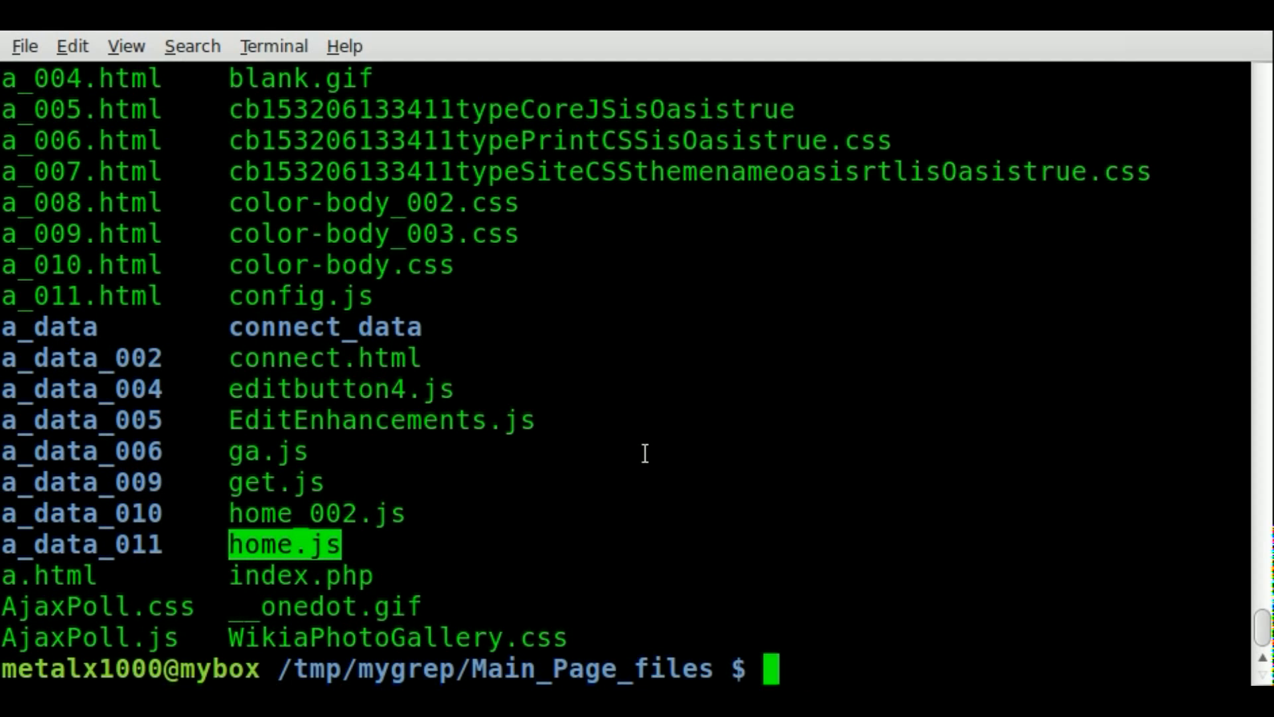
text(cat home.js)
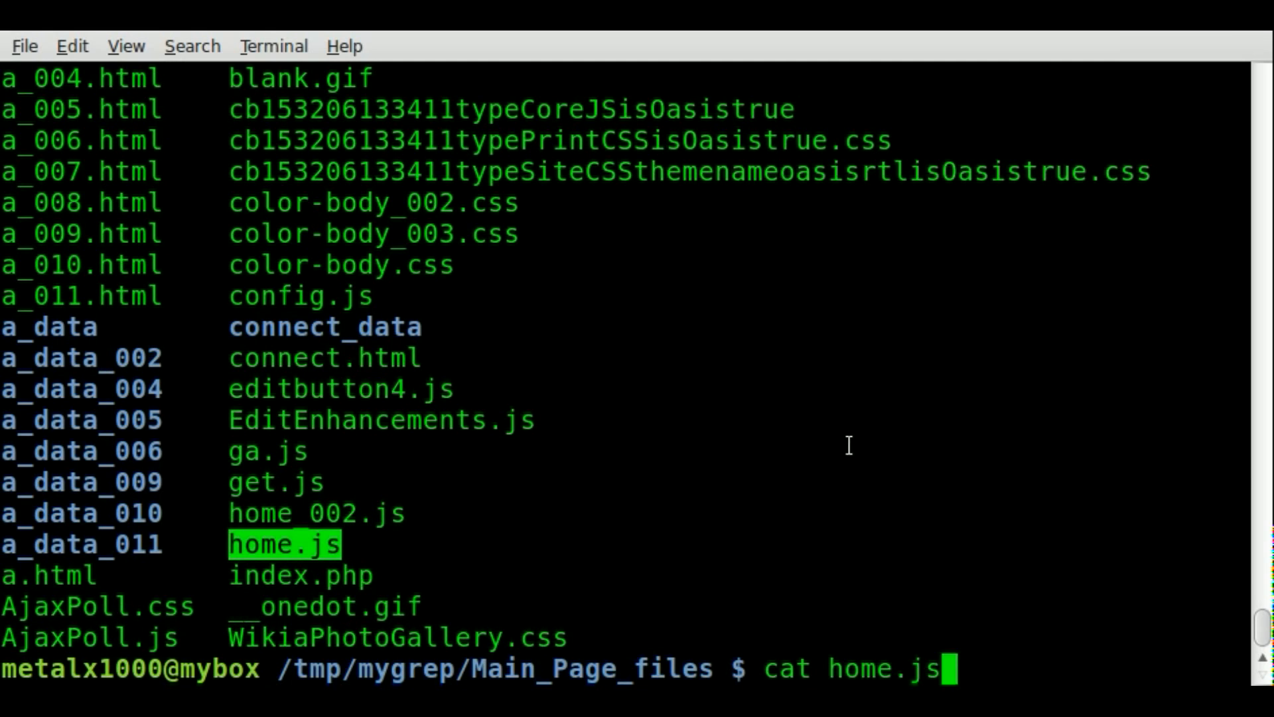
key(Return)
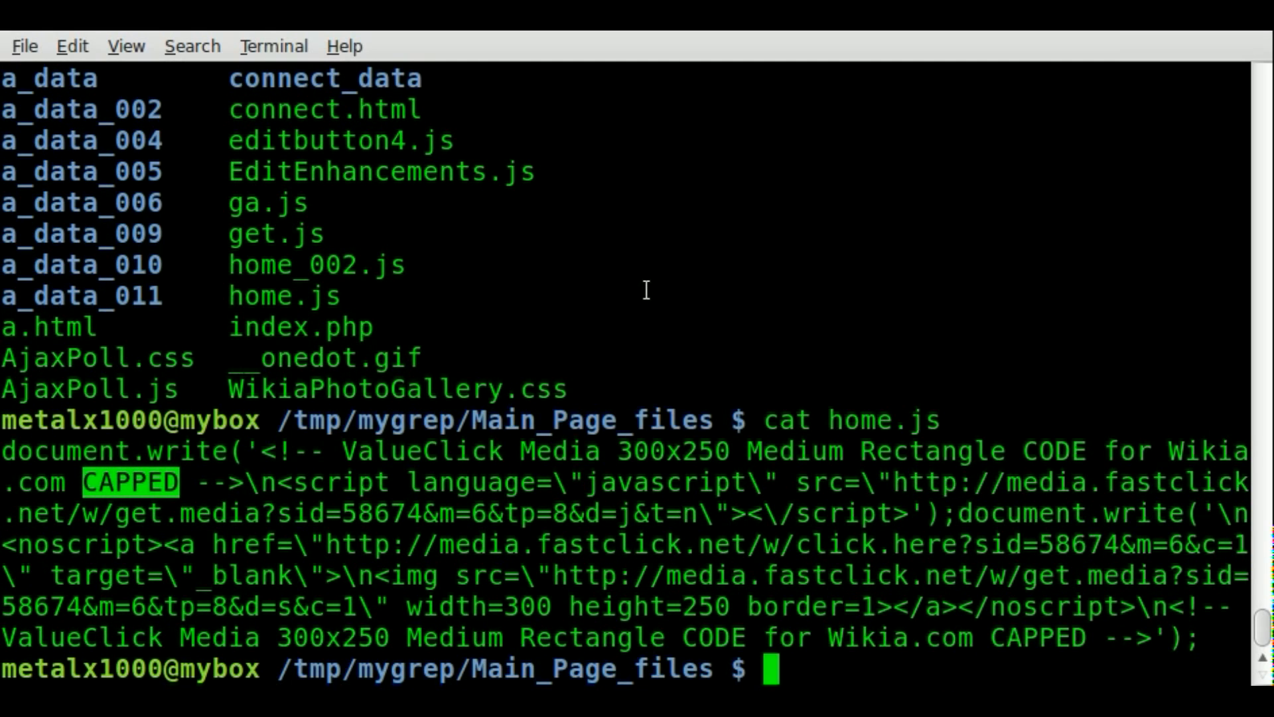
text(cd)
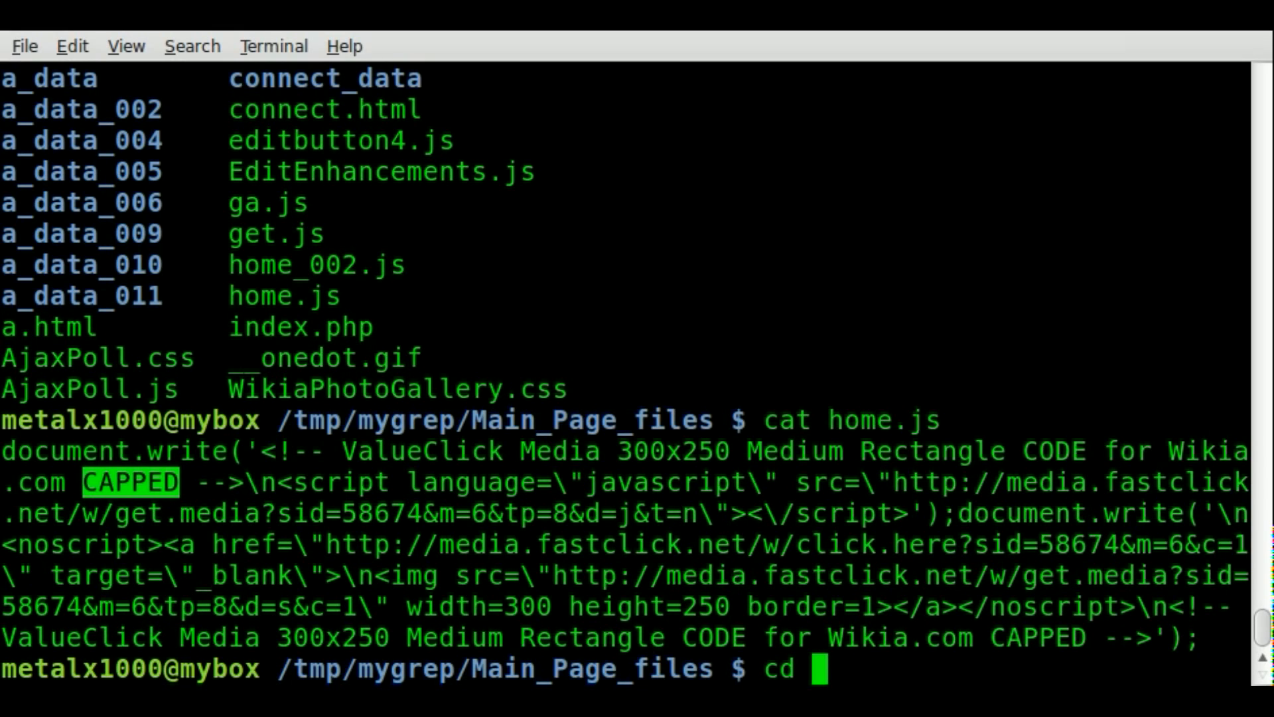
Step: Go back up to mygrep and run grep -r CAPPED ., matching only Main_Page_files/home.js
key(Return)
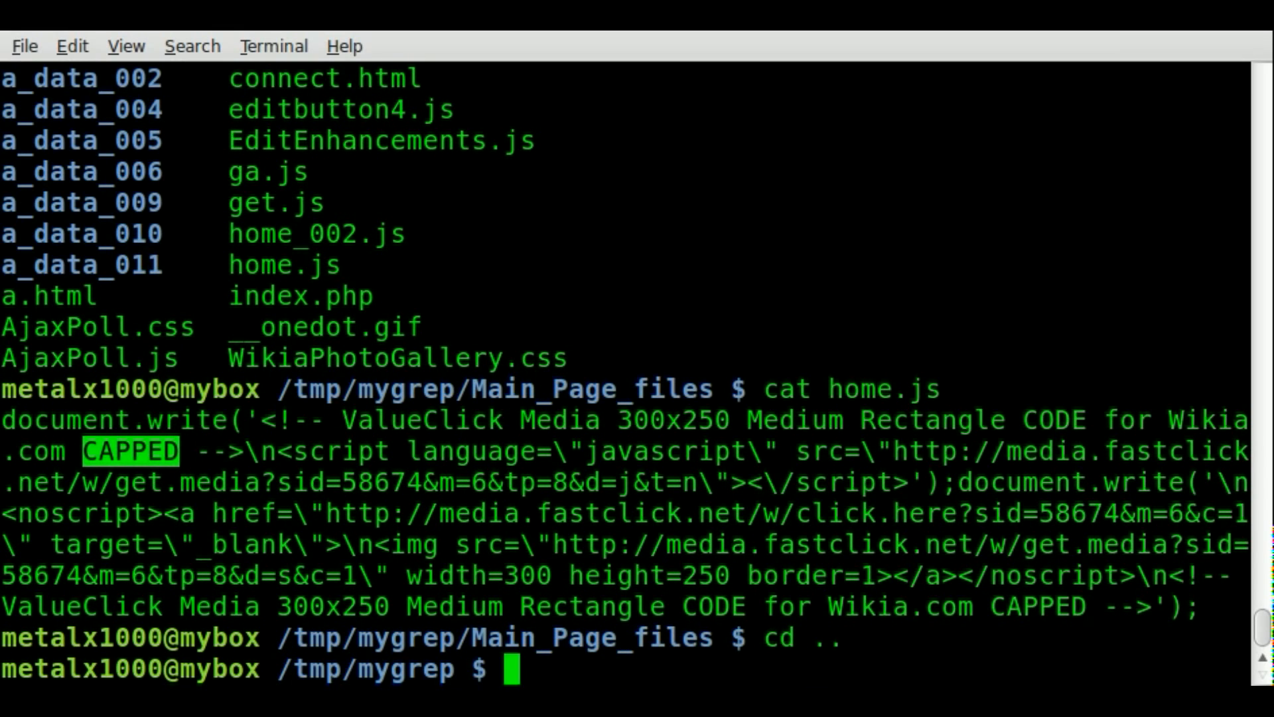
text(grep -r)
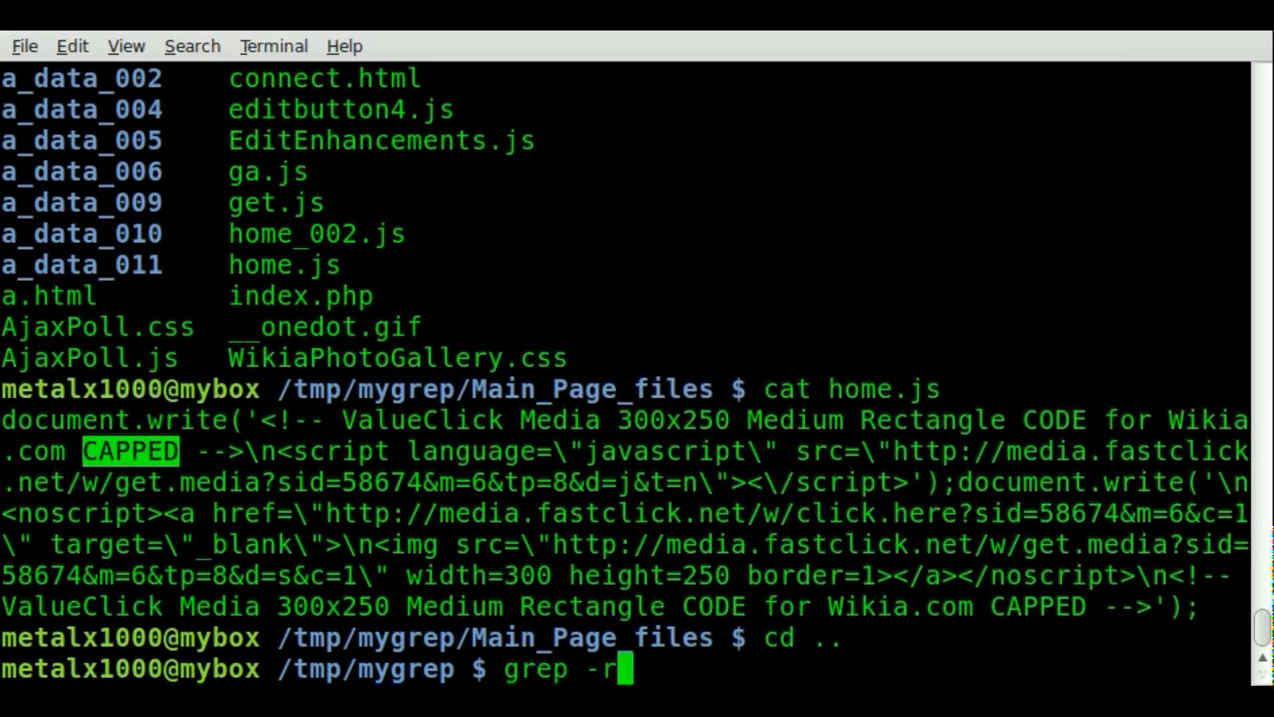
text(CAPPED)
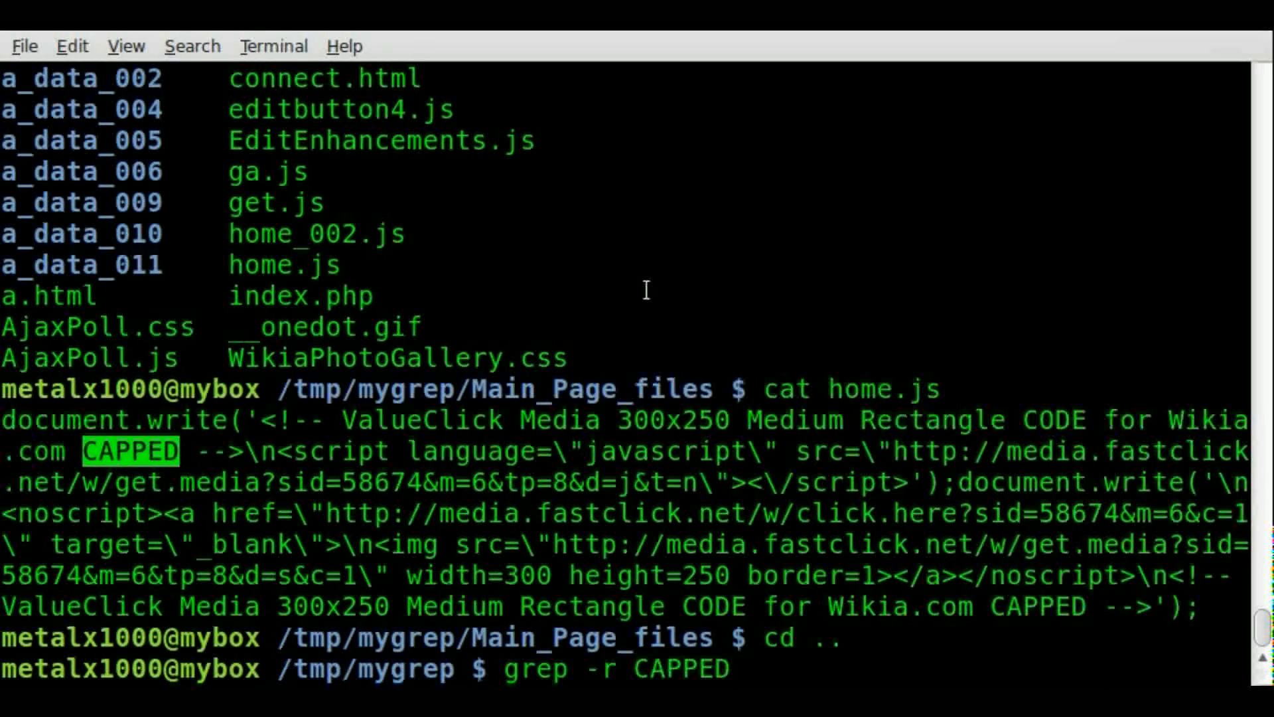
key(Return)
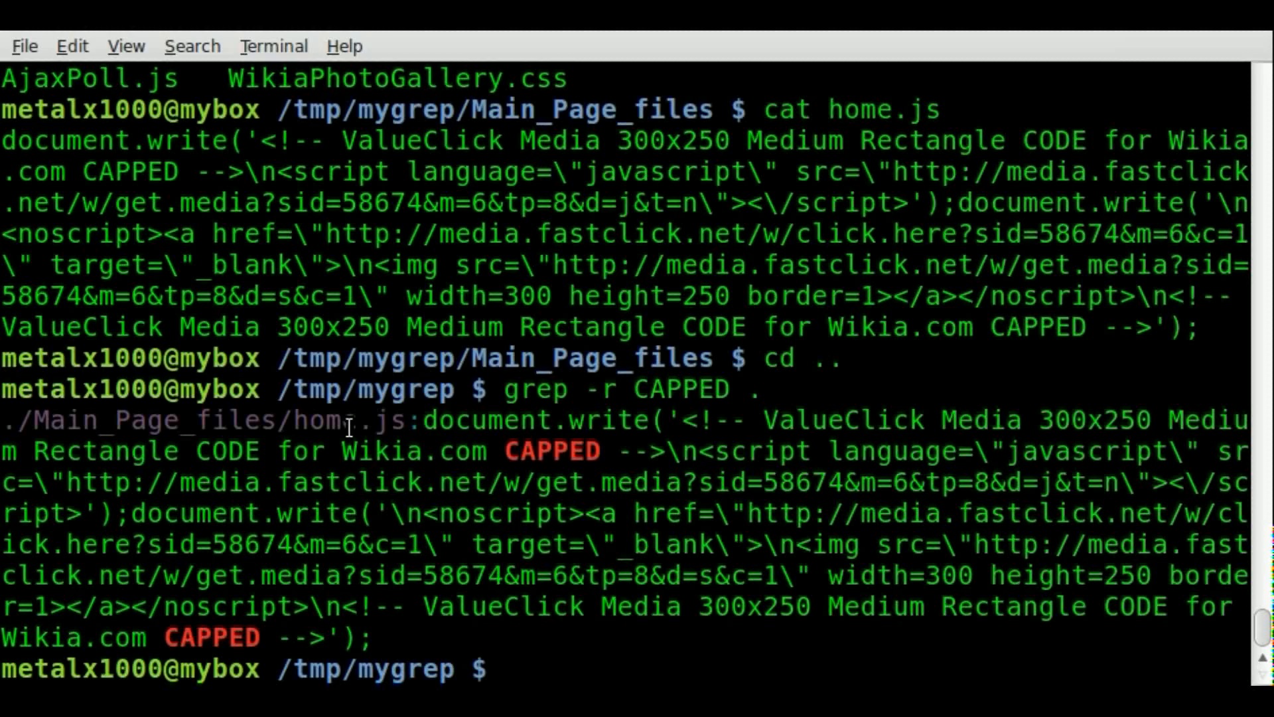
Step: Re-enter grep -r CAPPED . at the new prompt without running it
text(grep -r CAPPED .)
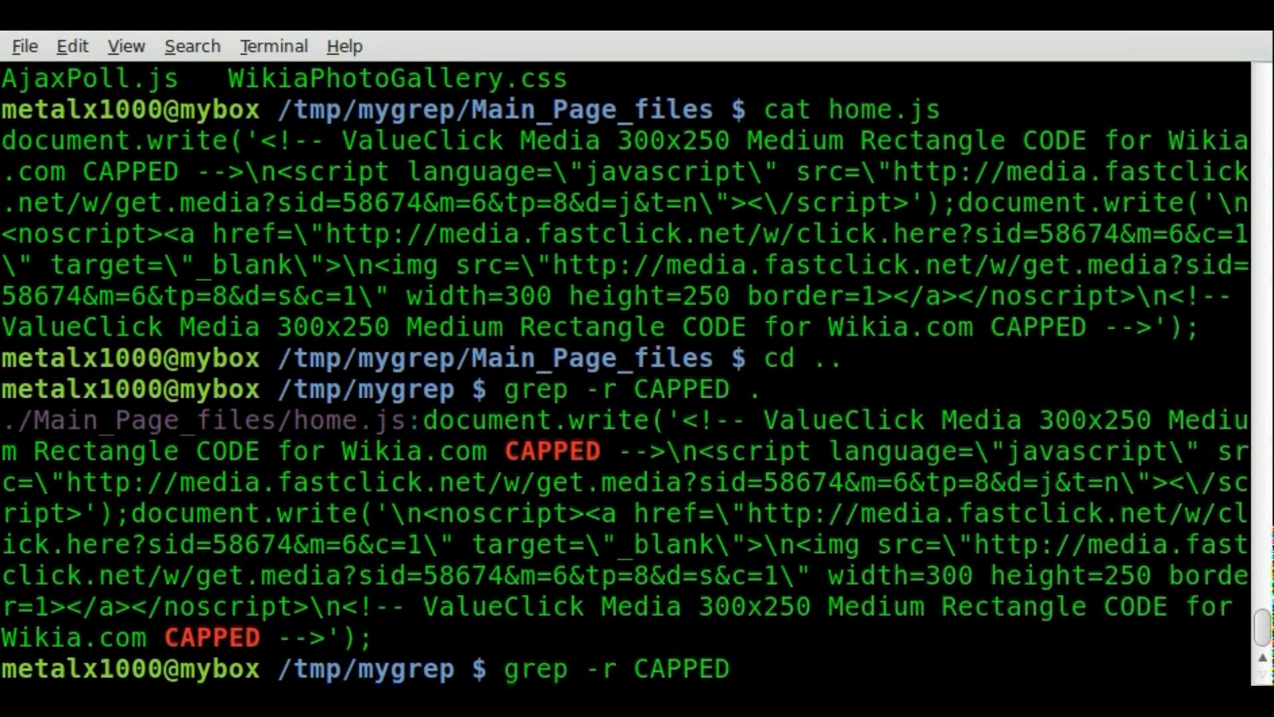
text(.)
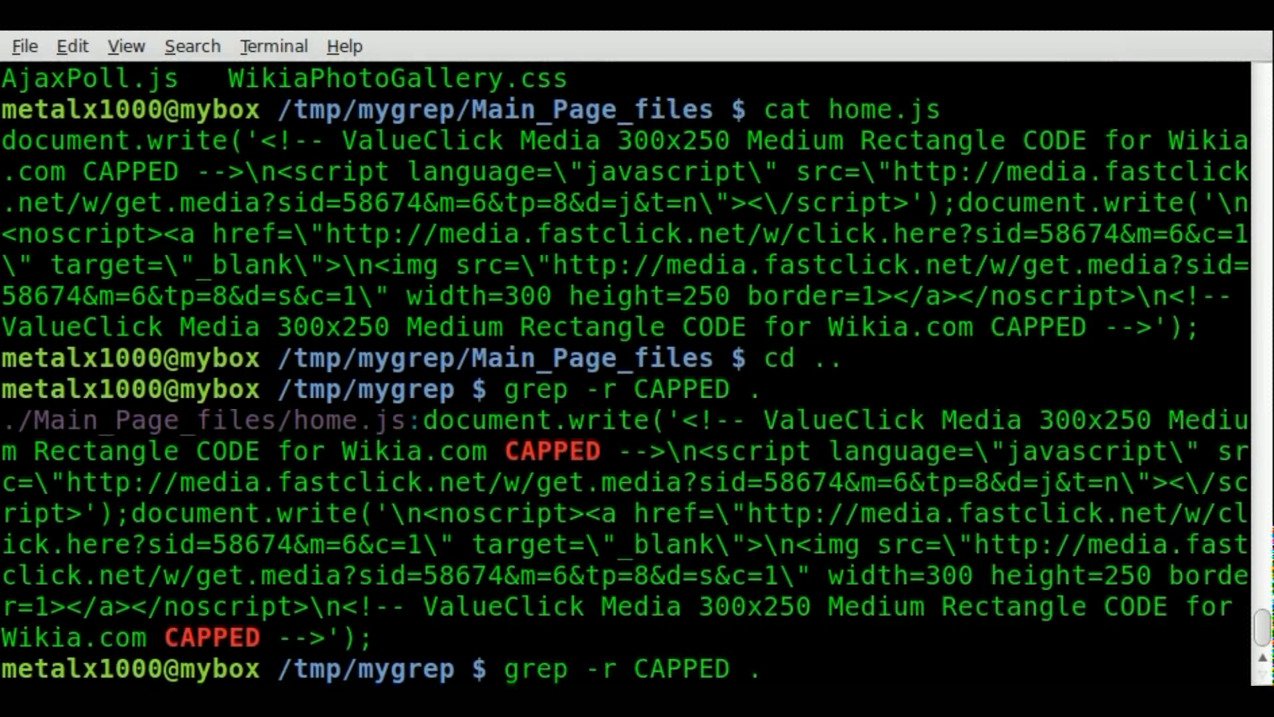
mouse_move(768, 668)
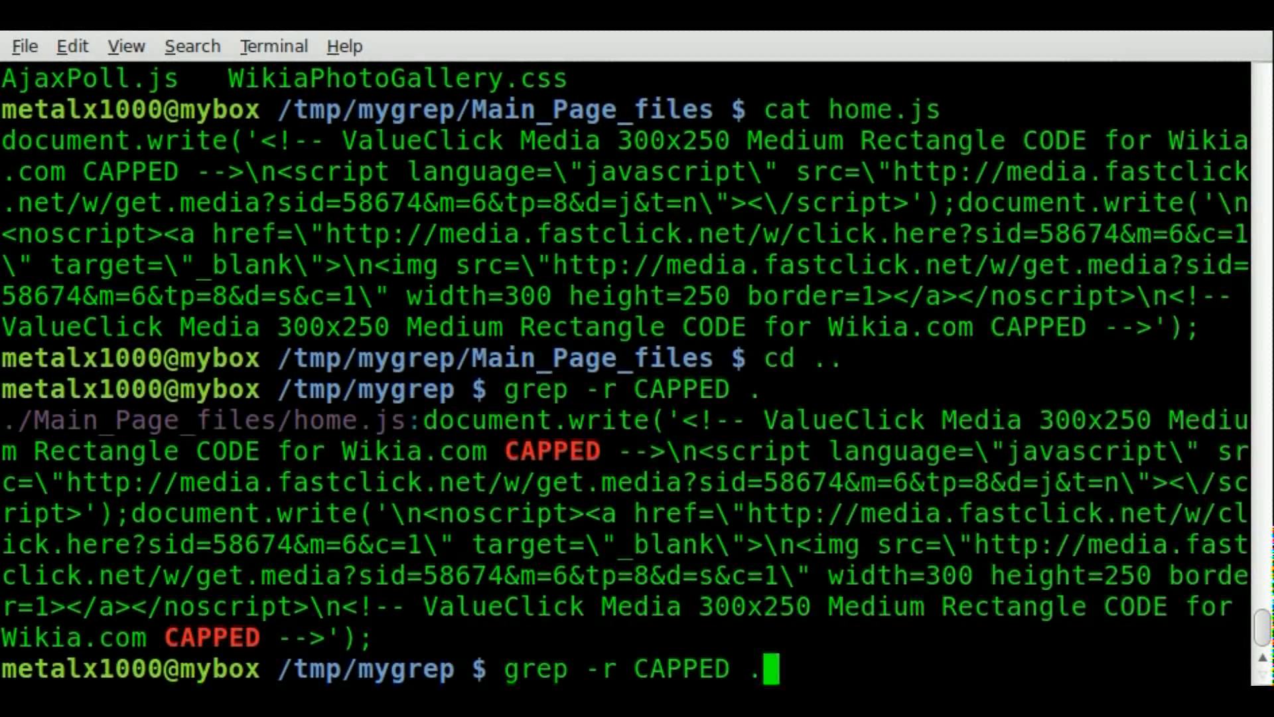